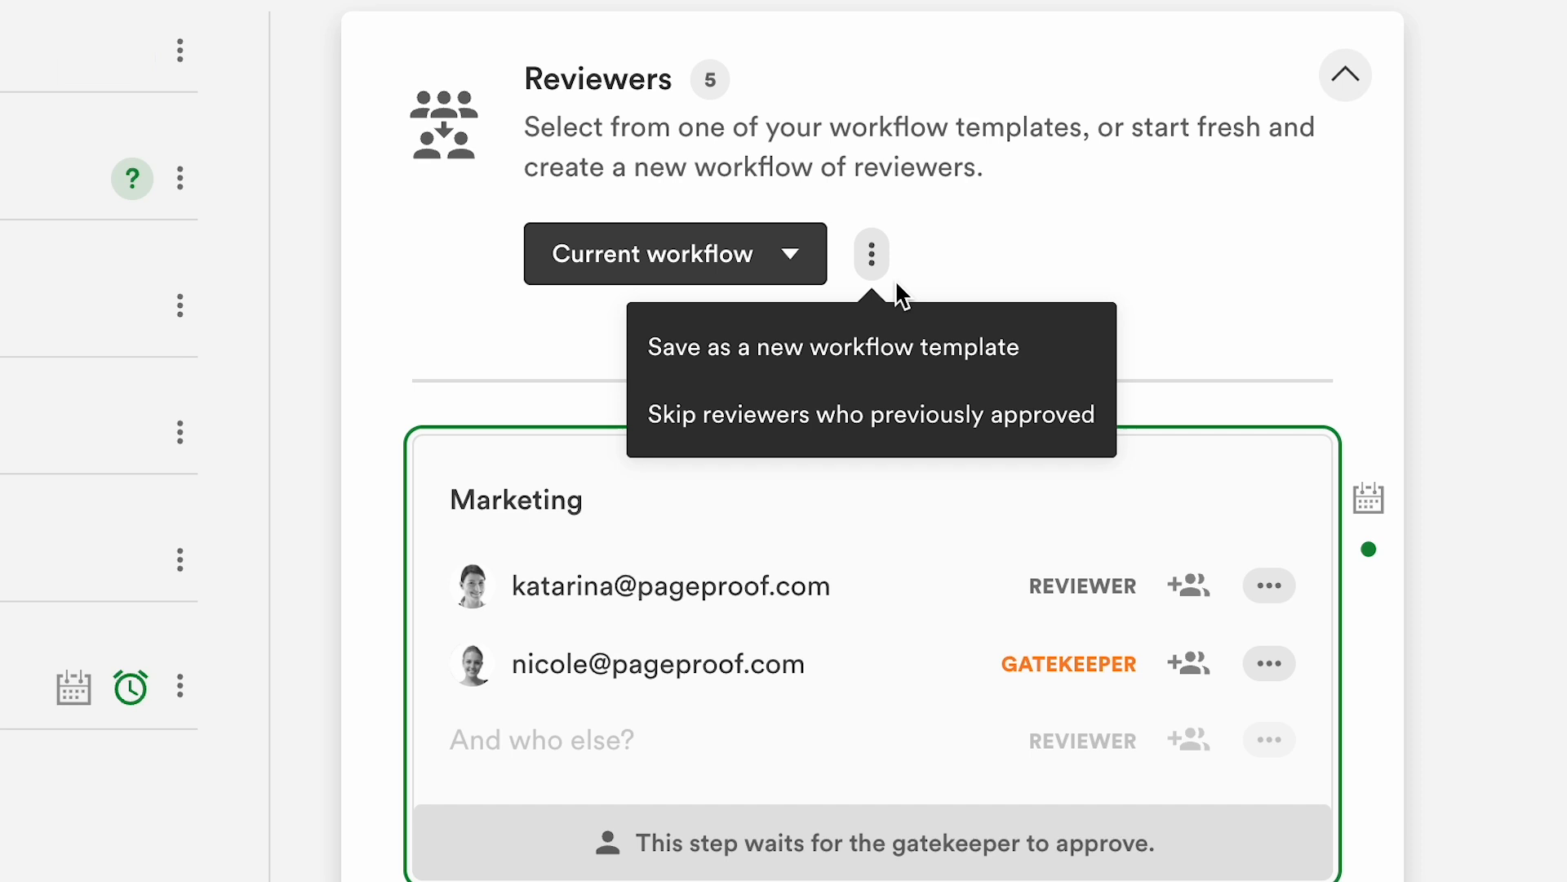
Move previously approving reviewers into an 'Approved the previous version' step and review it
{"action": "left_click", "coordinate": [869, 414]}
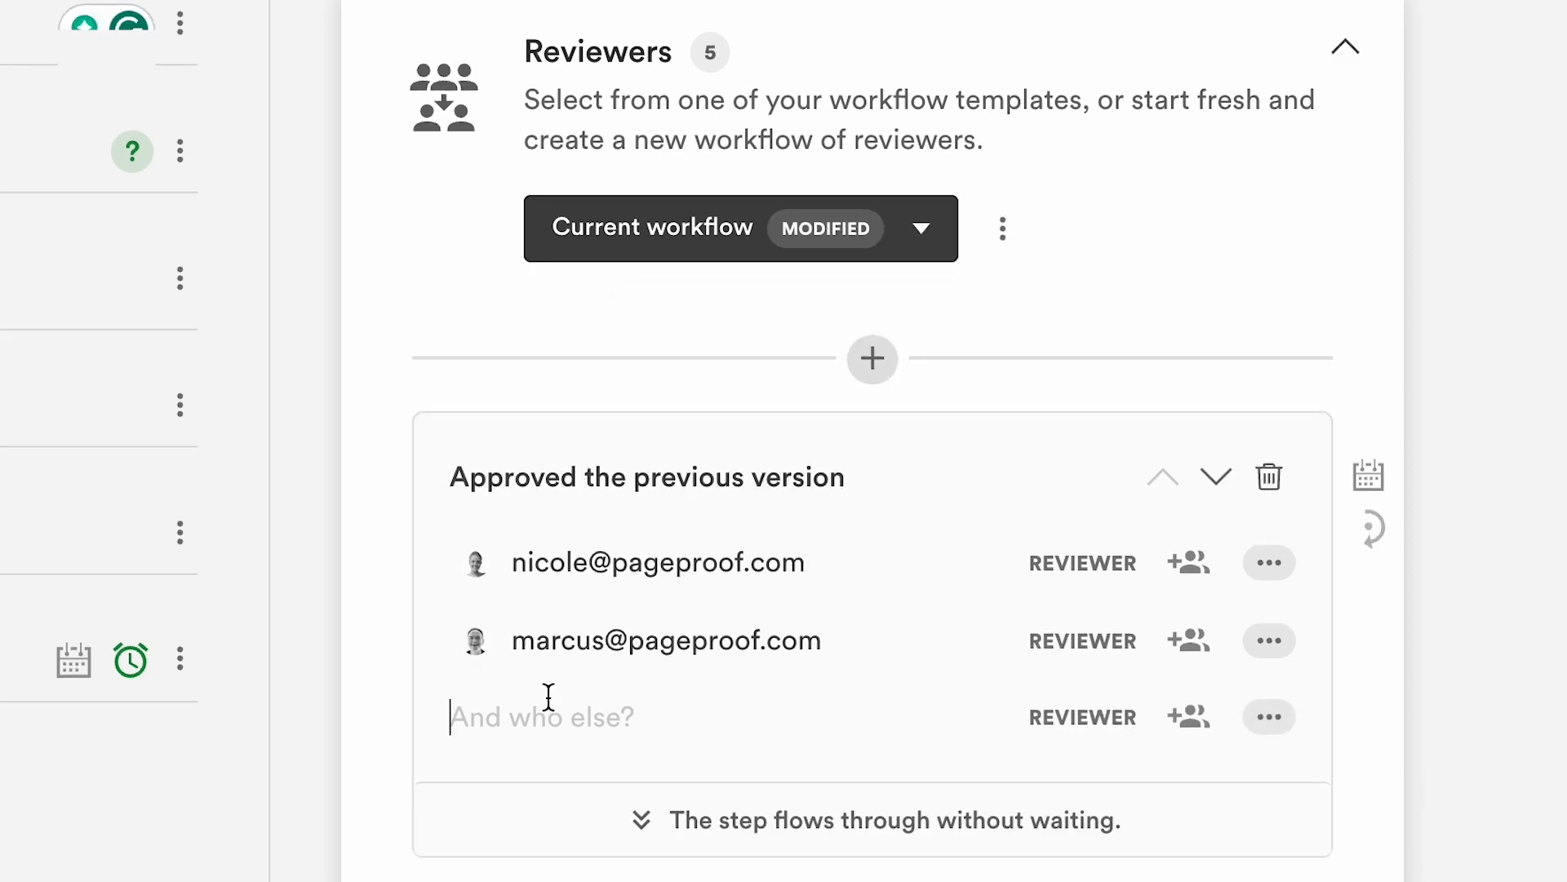
{"action": "scroll", "scroll_direction": "down", "scroll_amount": 3}
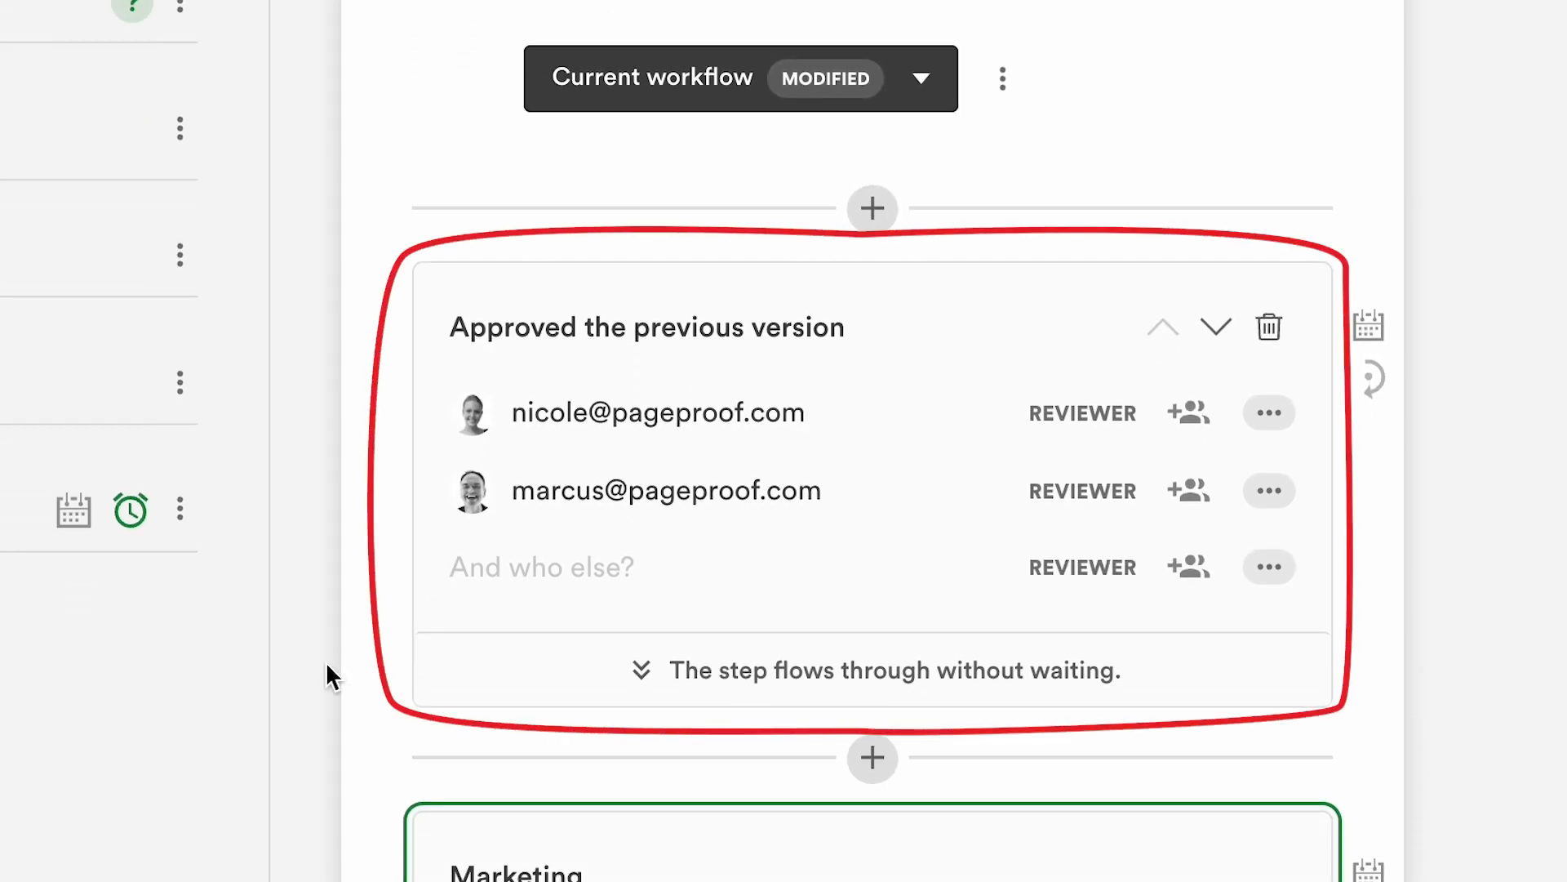
{"action": "scroll", "scroll_direction": "down", "scroll_amount": 3}
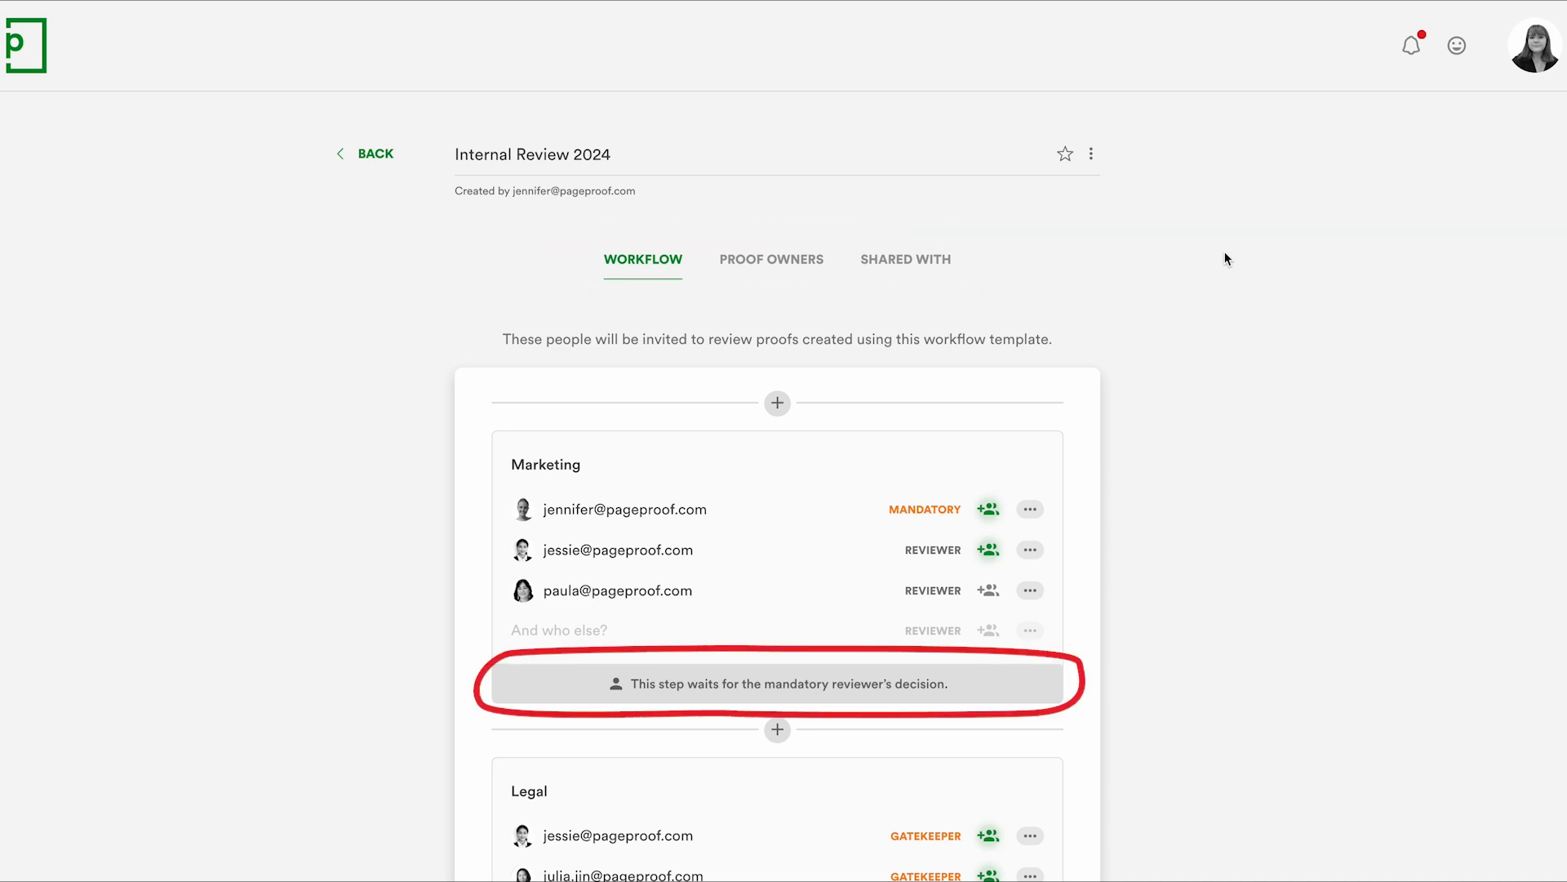
Go back from the Internal Review 2024 template to the Team workflows gallery
{"action": "left_click", "coordinate": [374, 153]}
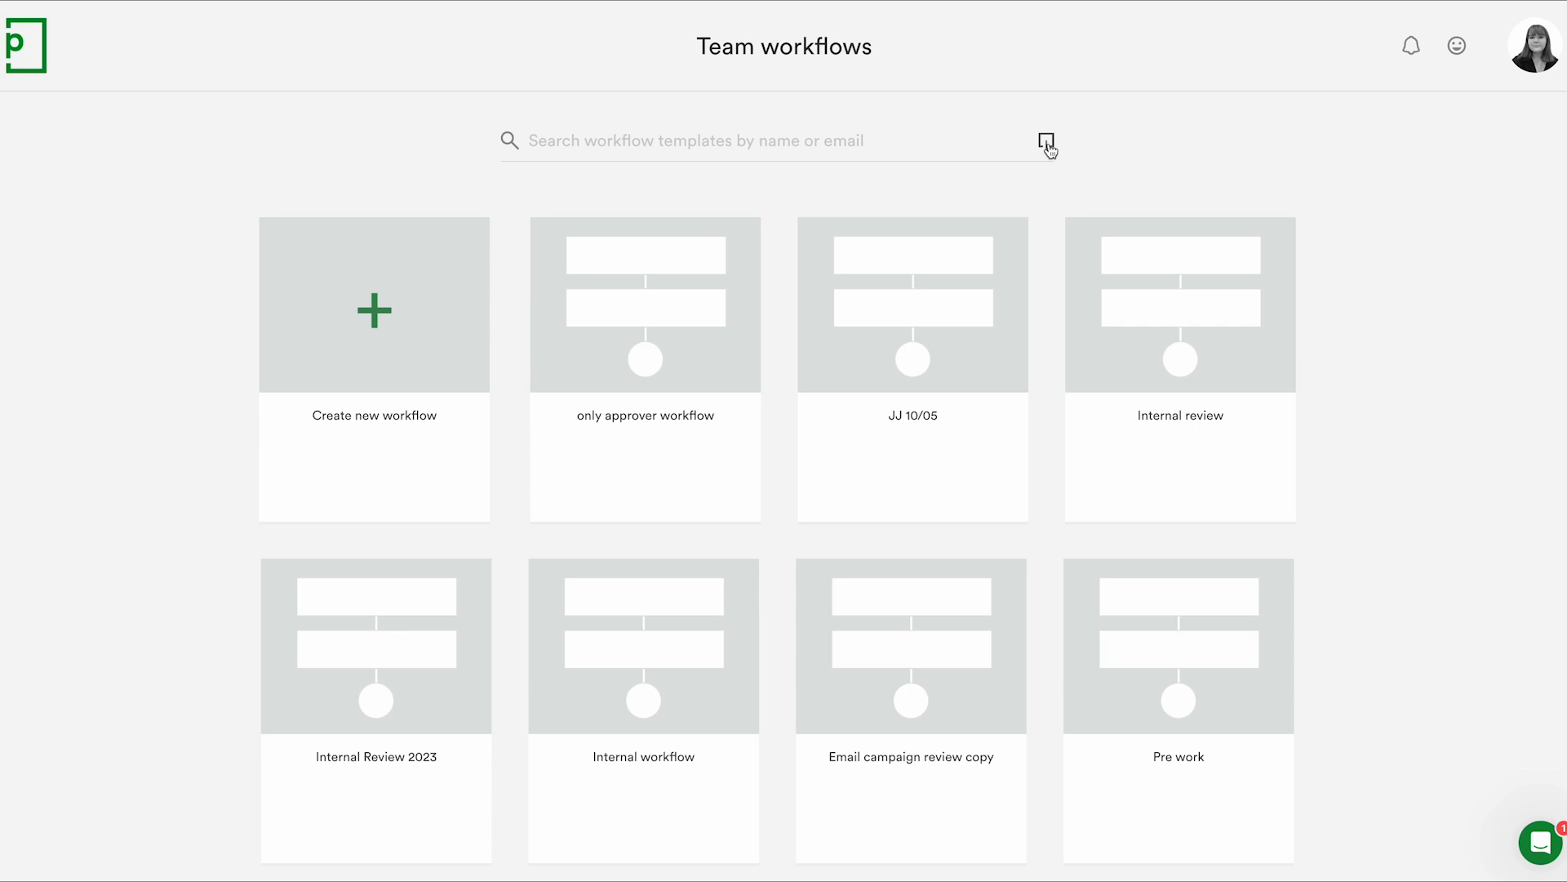
{"action": "mouse_move", "coordinate": [1047, 141]}
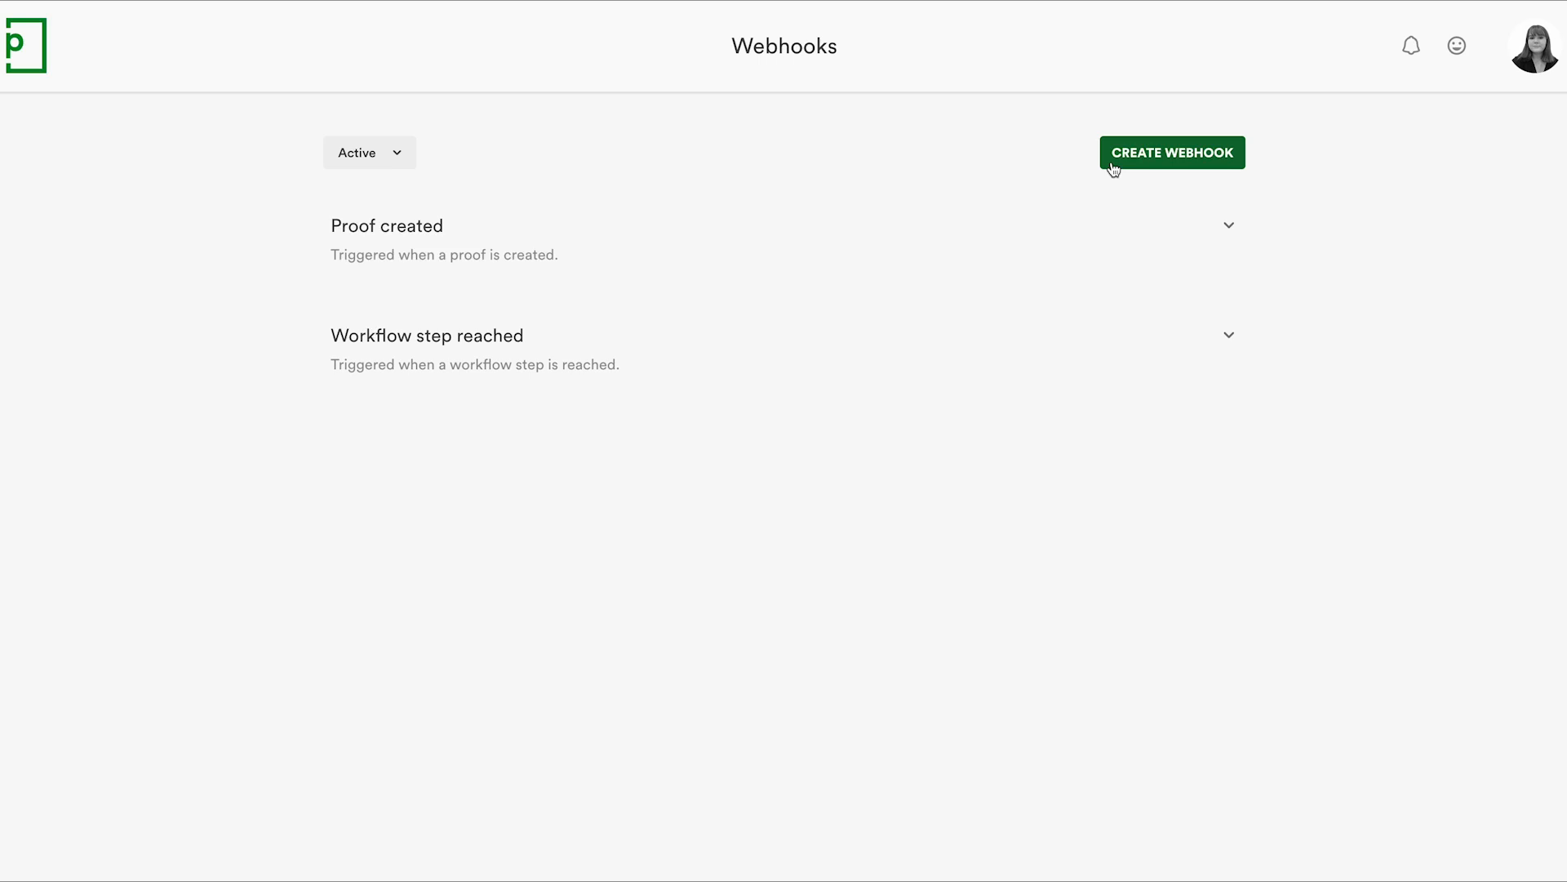
Start a new webhook and view the Event dropdown's trigger options
{"action": "left_click", "coordinate": [1171, 151]}
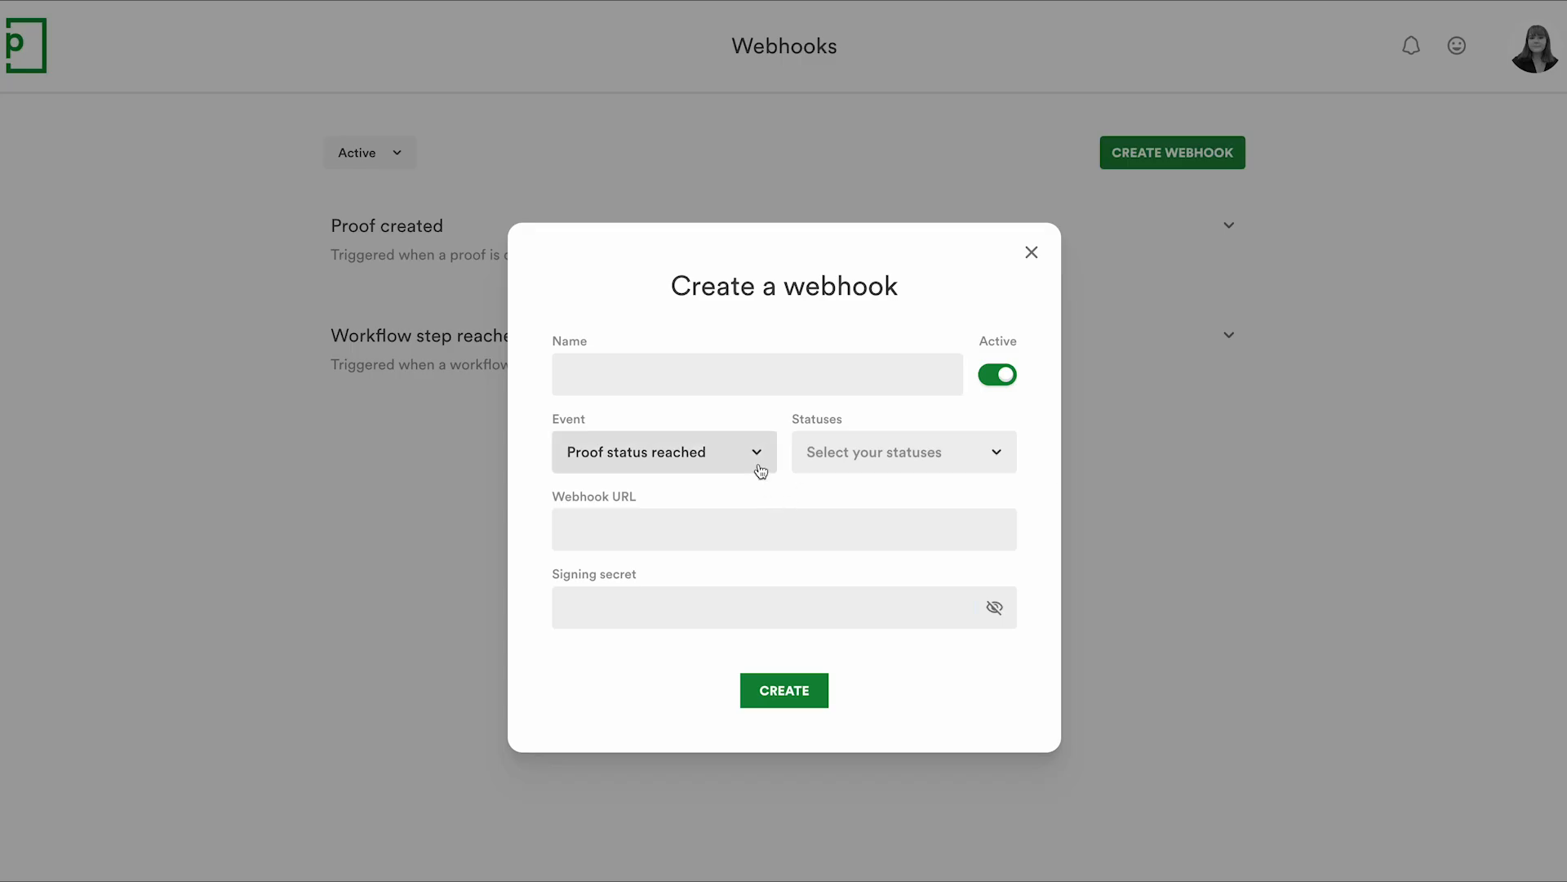
{"action": "left_click", "coordinate": [662, 450]}
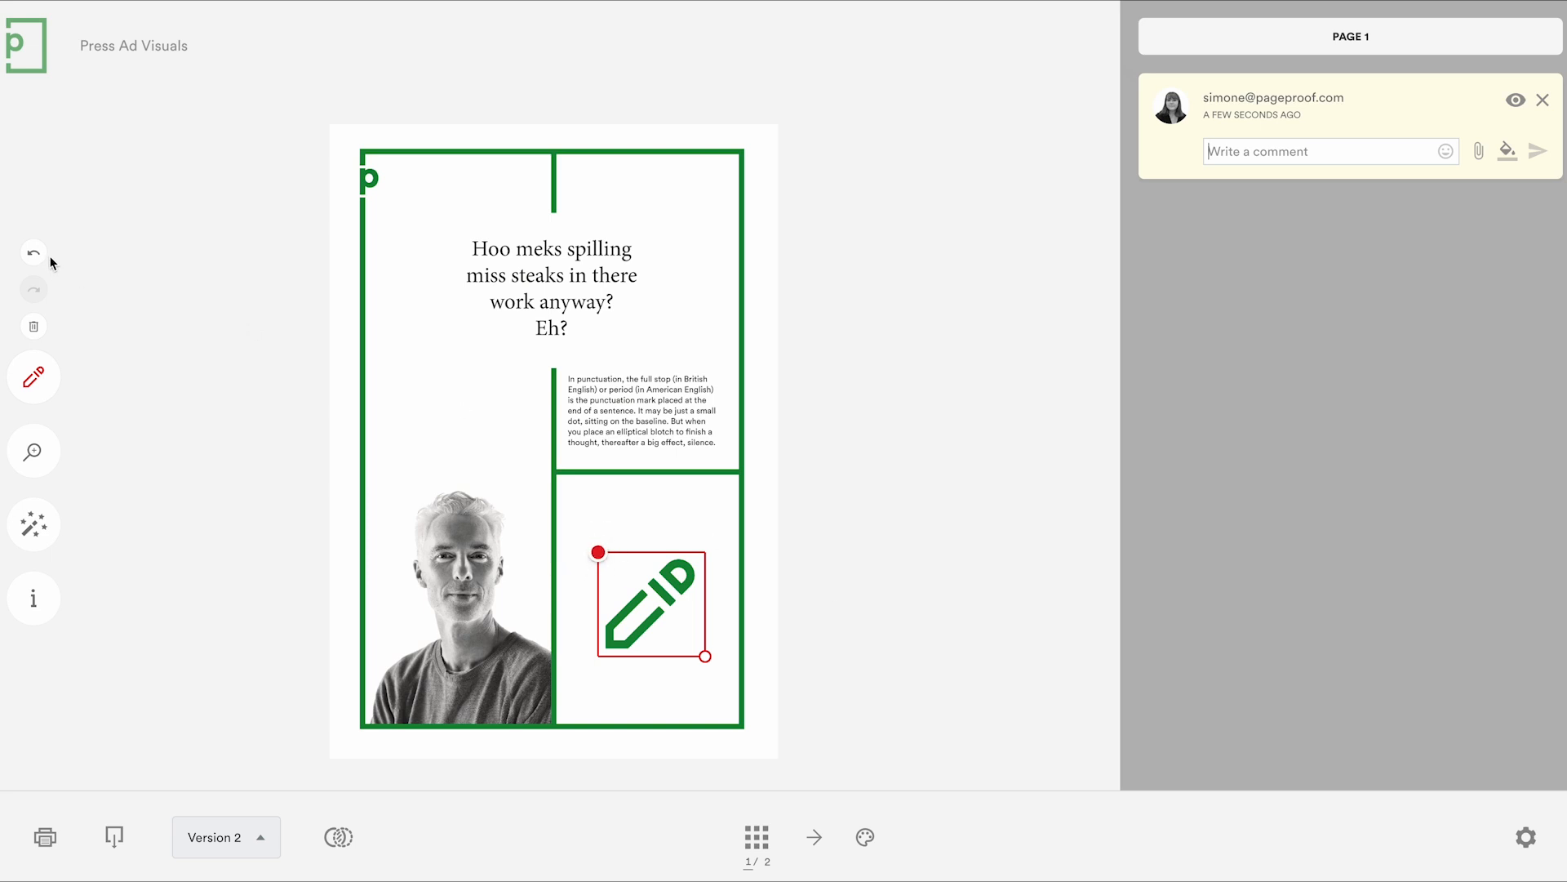
{"action": "mouse_move", "coordinate": [33, 326]}
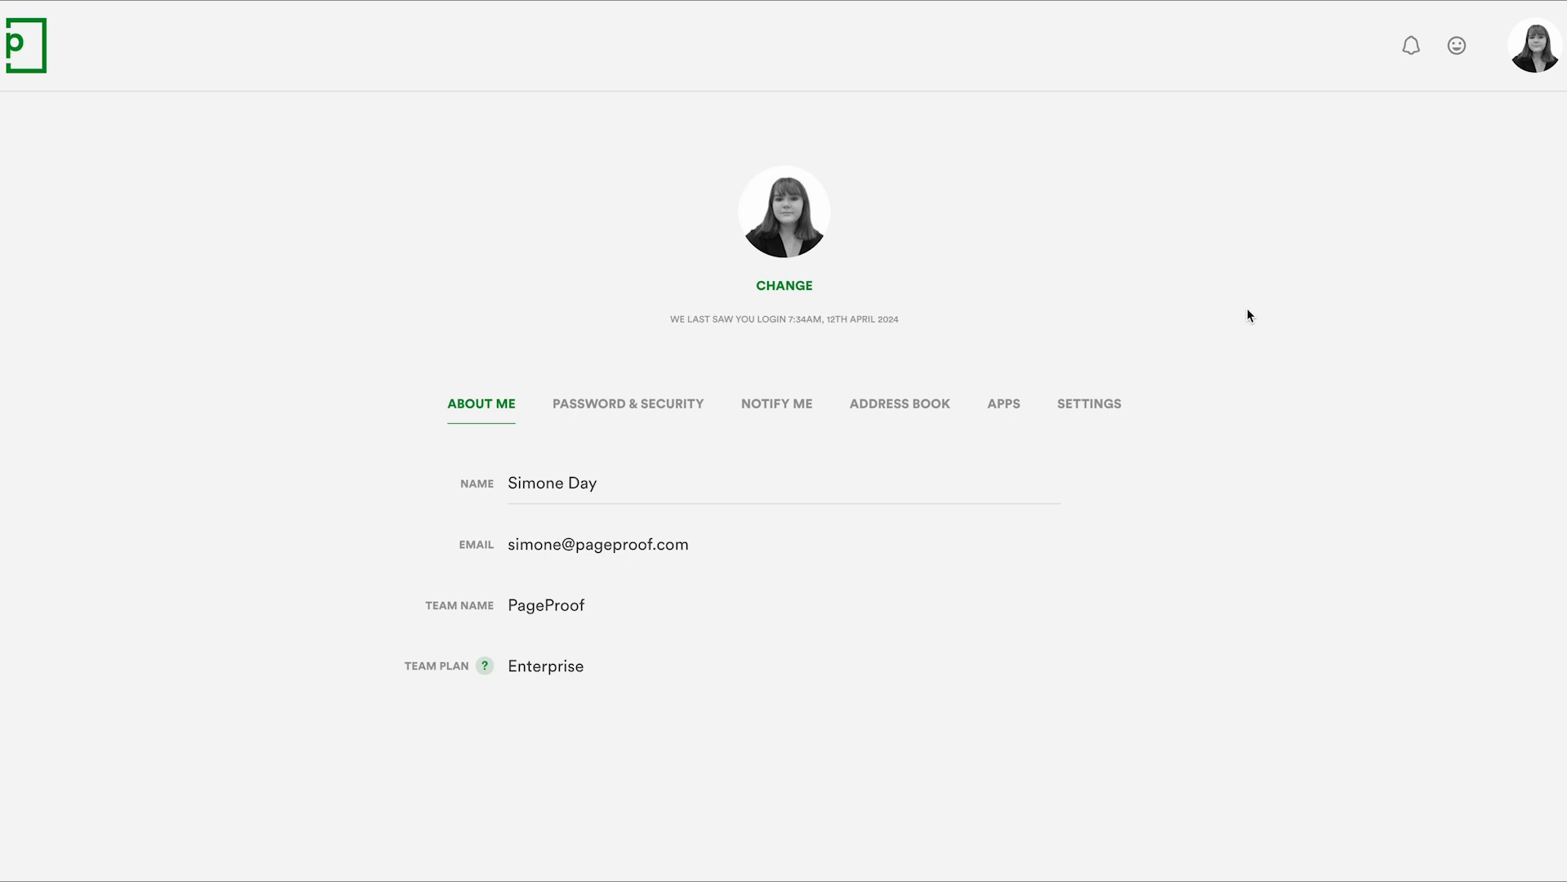
{"action": "mouse_move", "coordinate": [1144, 387]}
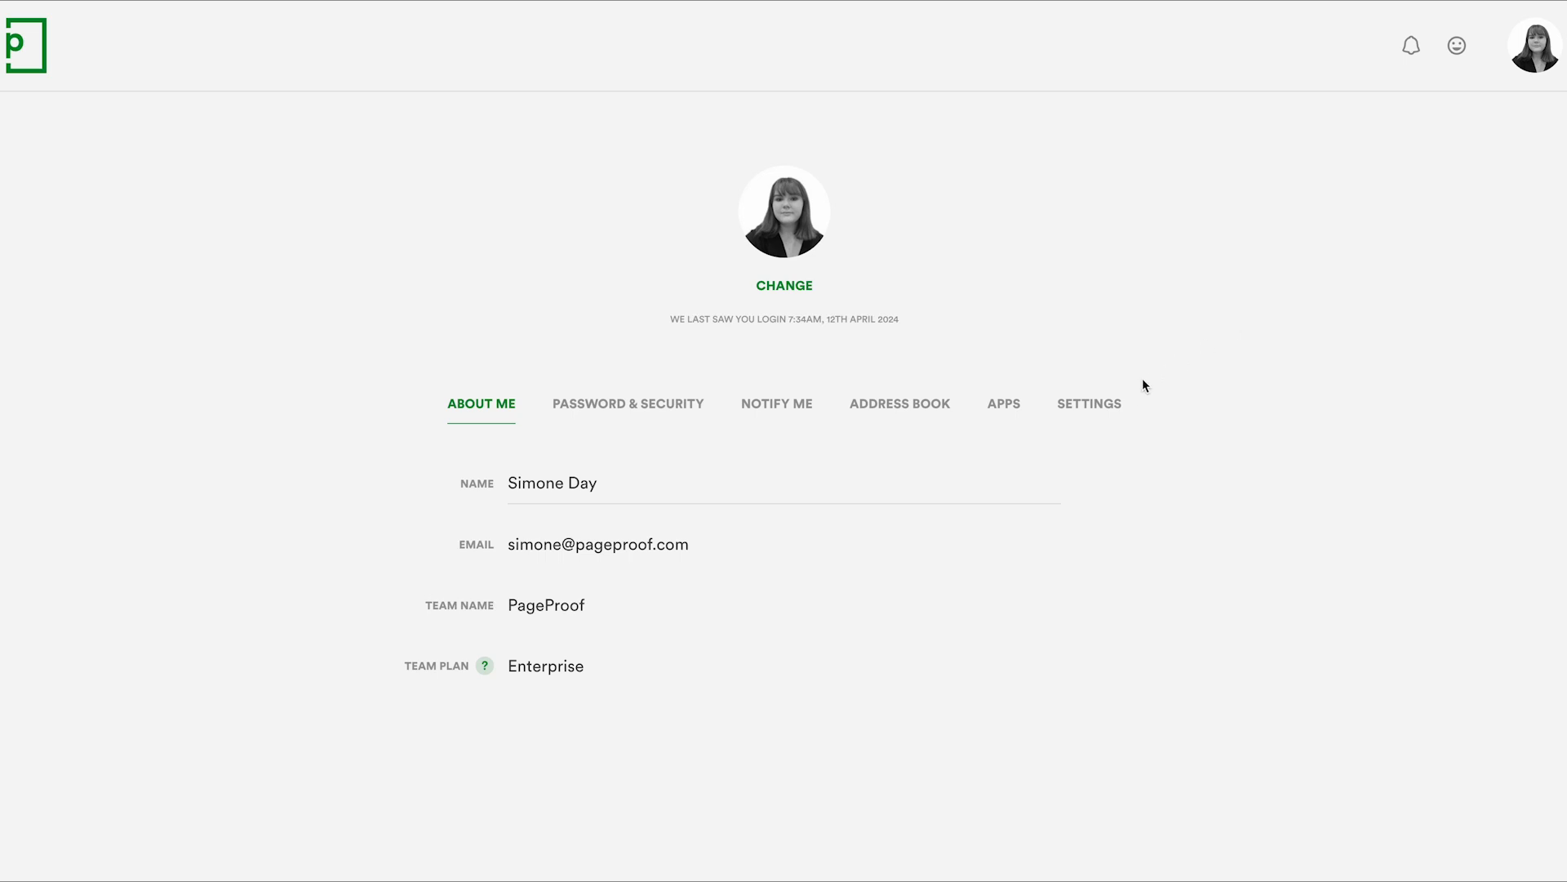
View the profile's default due date, due time, reminder and reviewer message settings
{"action": "left_click", "coordinate": [1090, 404]}
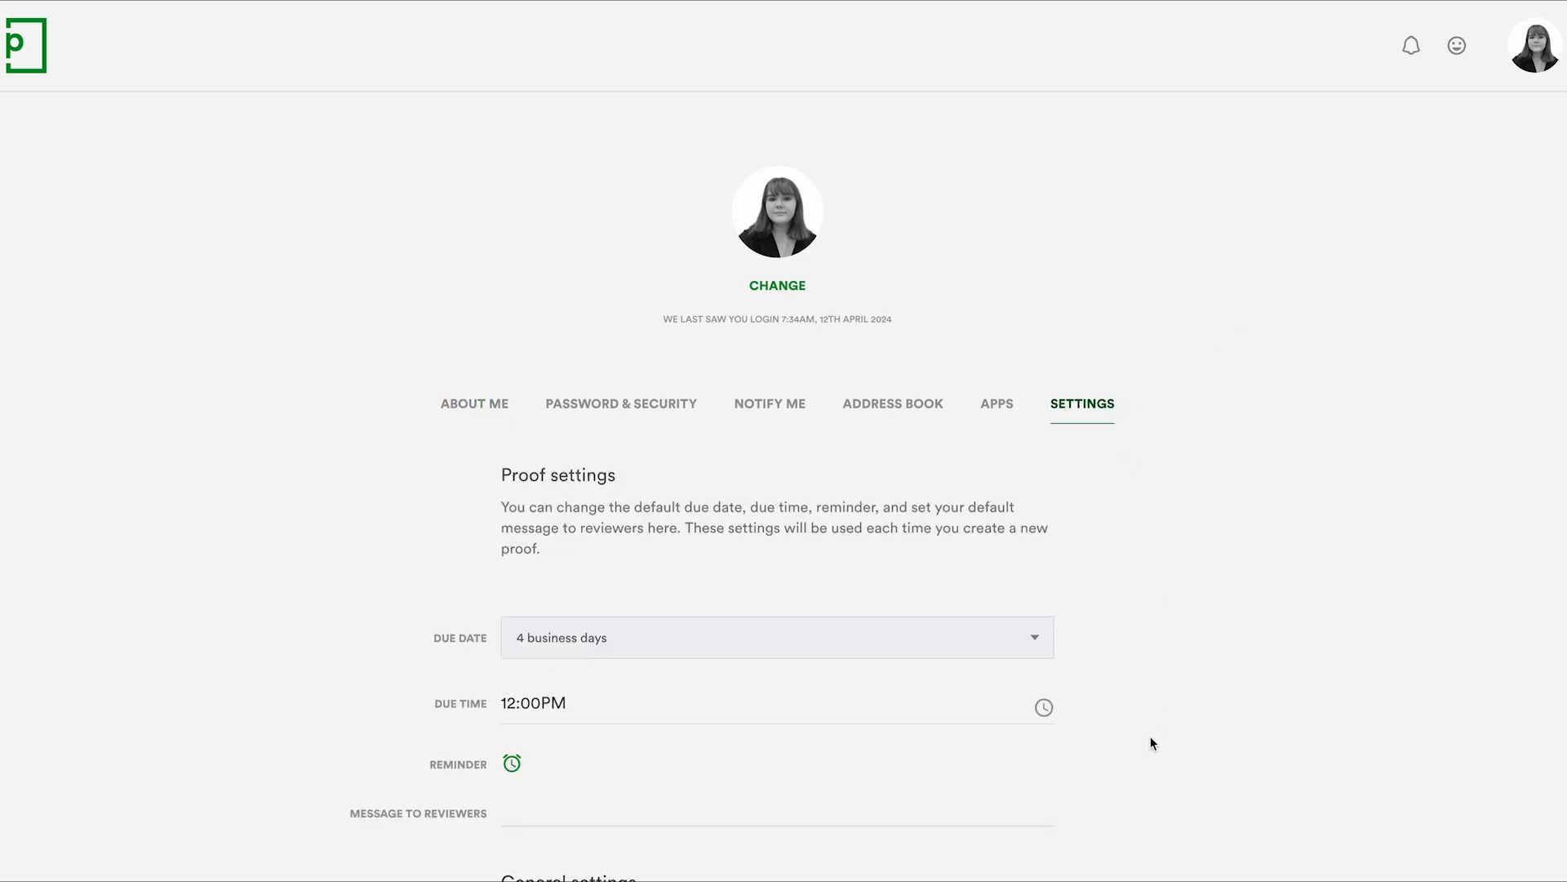
{"action": "scroll", "scroll_direction": "down", "scroll_amount": 3}
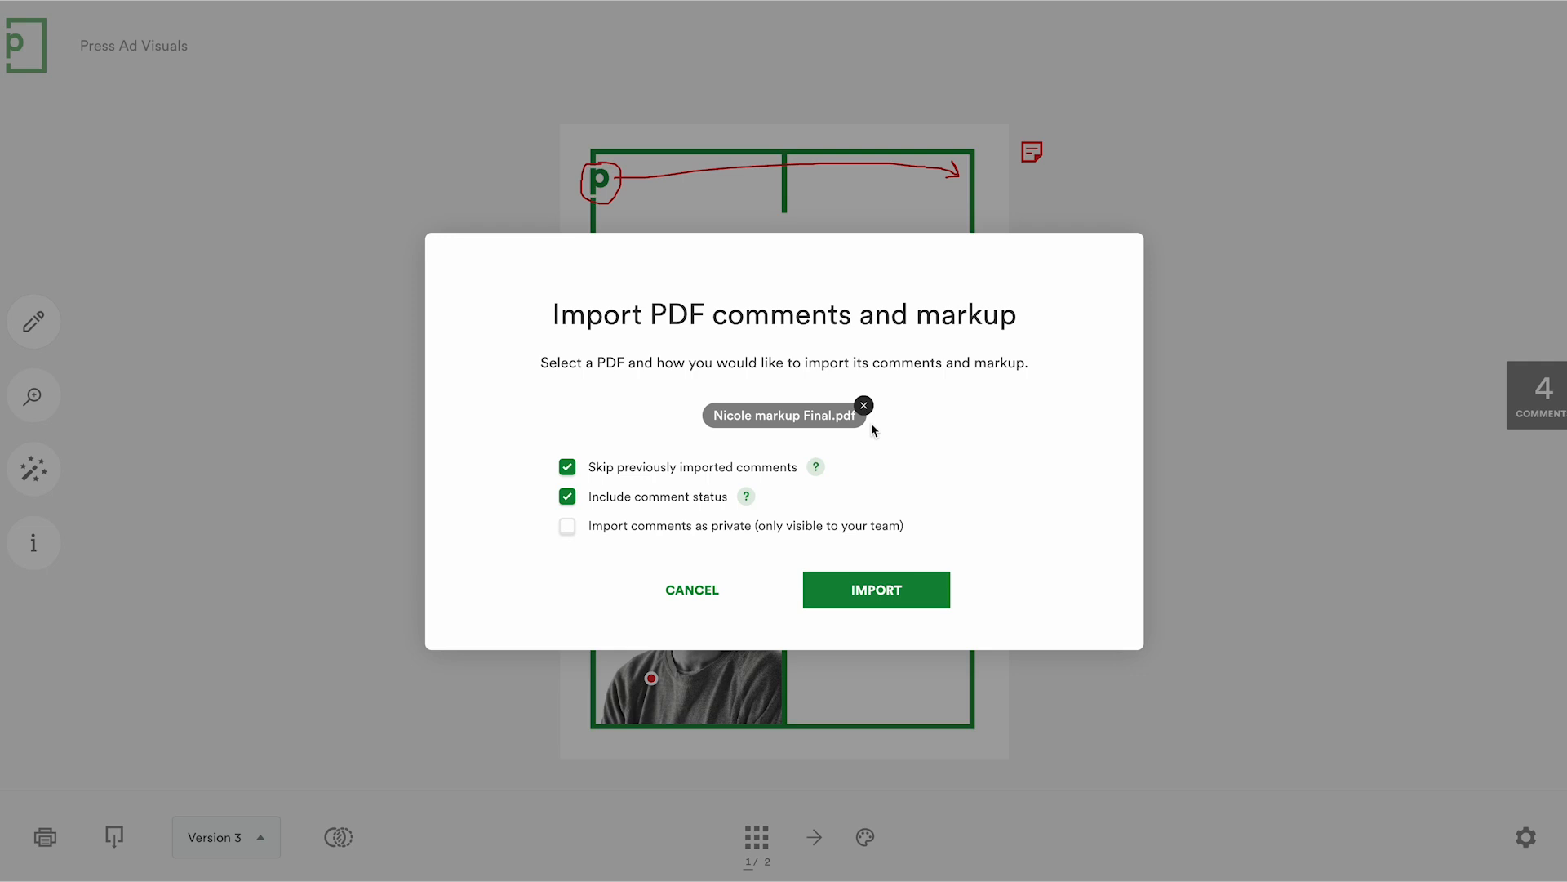
Import 'Nicole markup Final.pdf' comments and markup, then dismiss the three-comment summary
{"action": "left_click", "coordinate": [874, 588]}
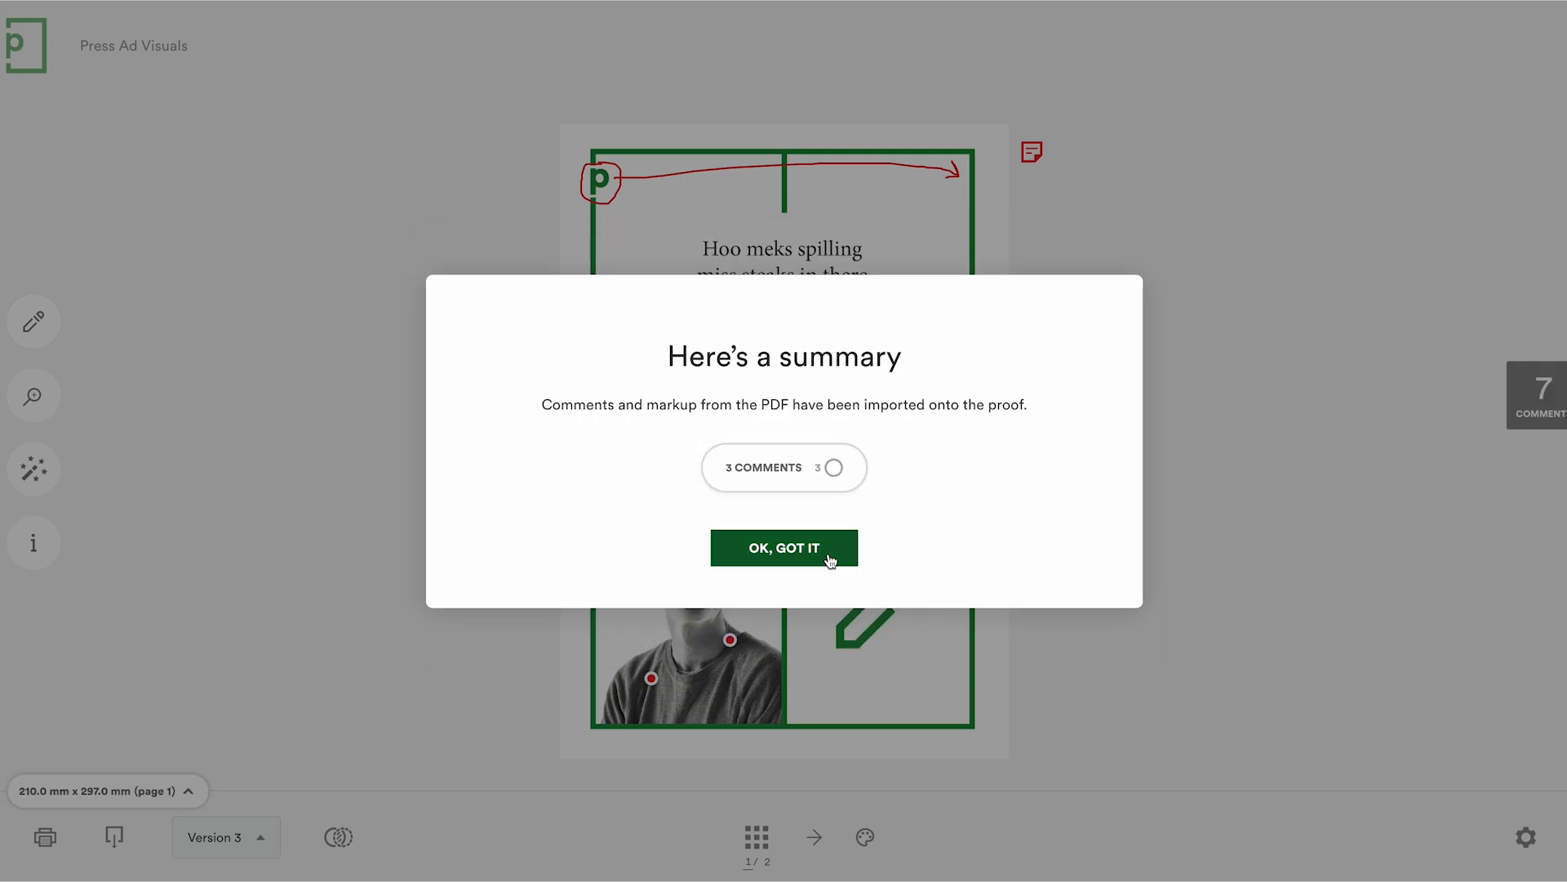
{"action": "left_click", "coordinate": [784, 548]}
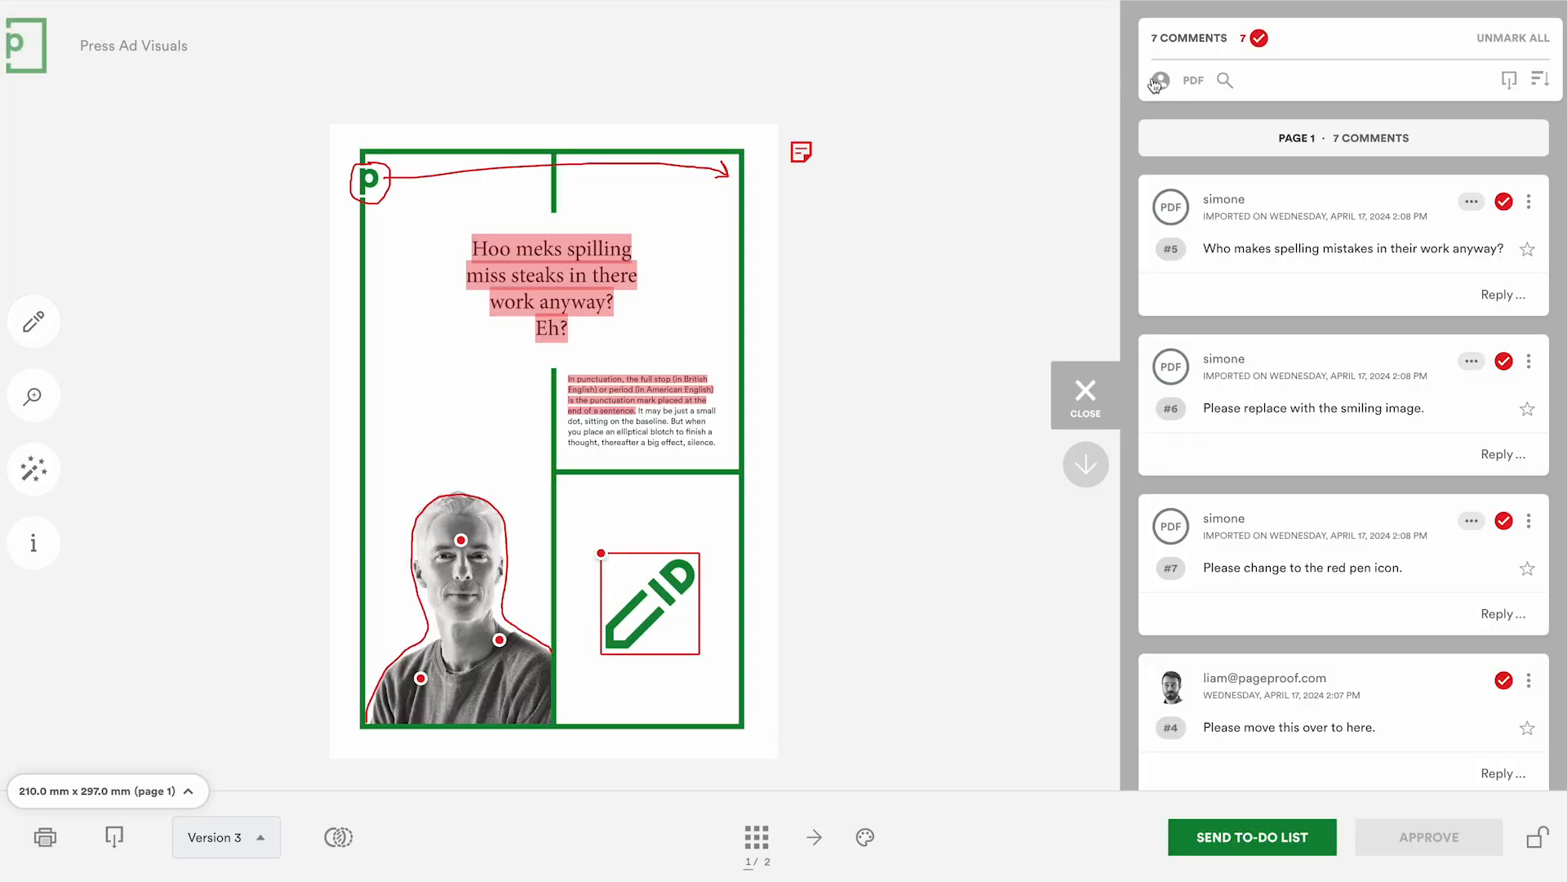
Filter comments to the PDF-imported commenter, showing Simone's three imported comments
{"action": "left_click", "coordinate": [1159, 80]}
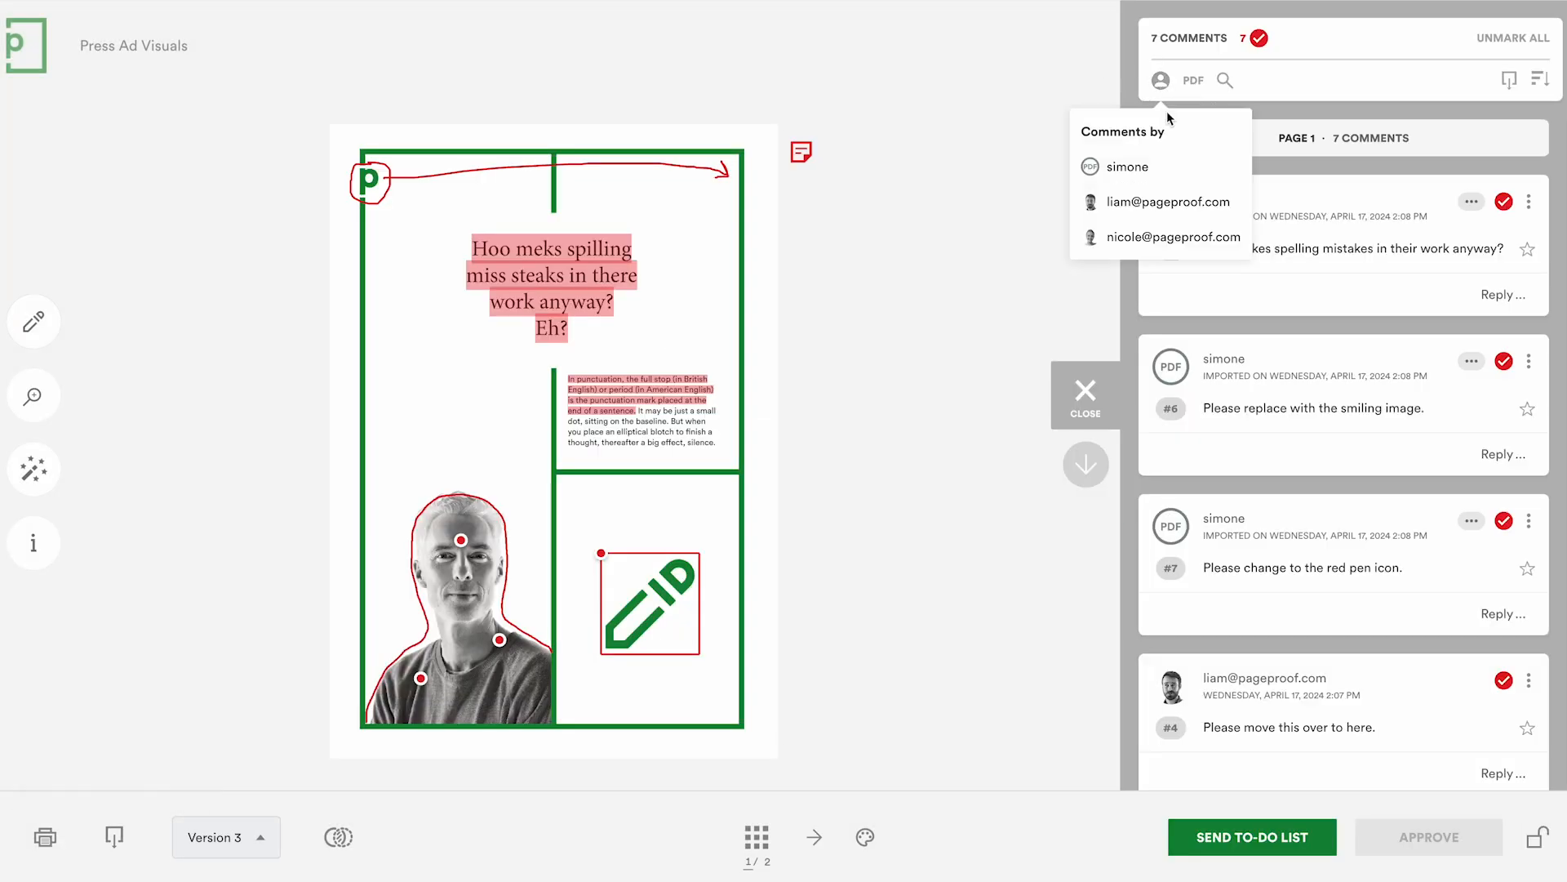
{"action": "left_click", "coordinate": [1161, 80]}
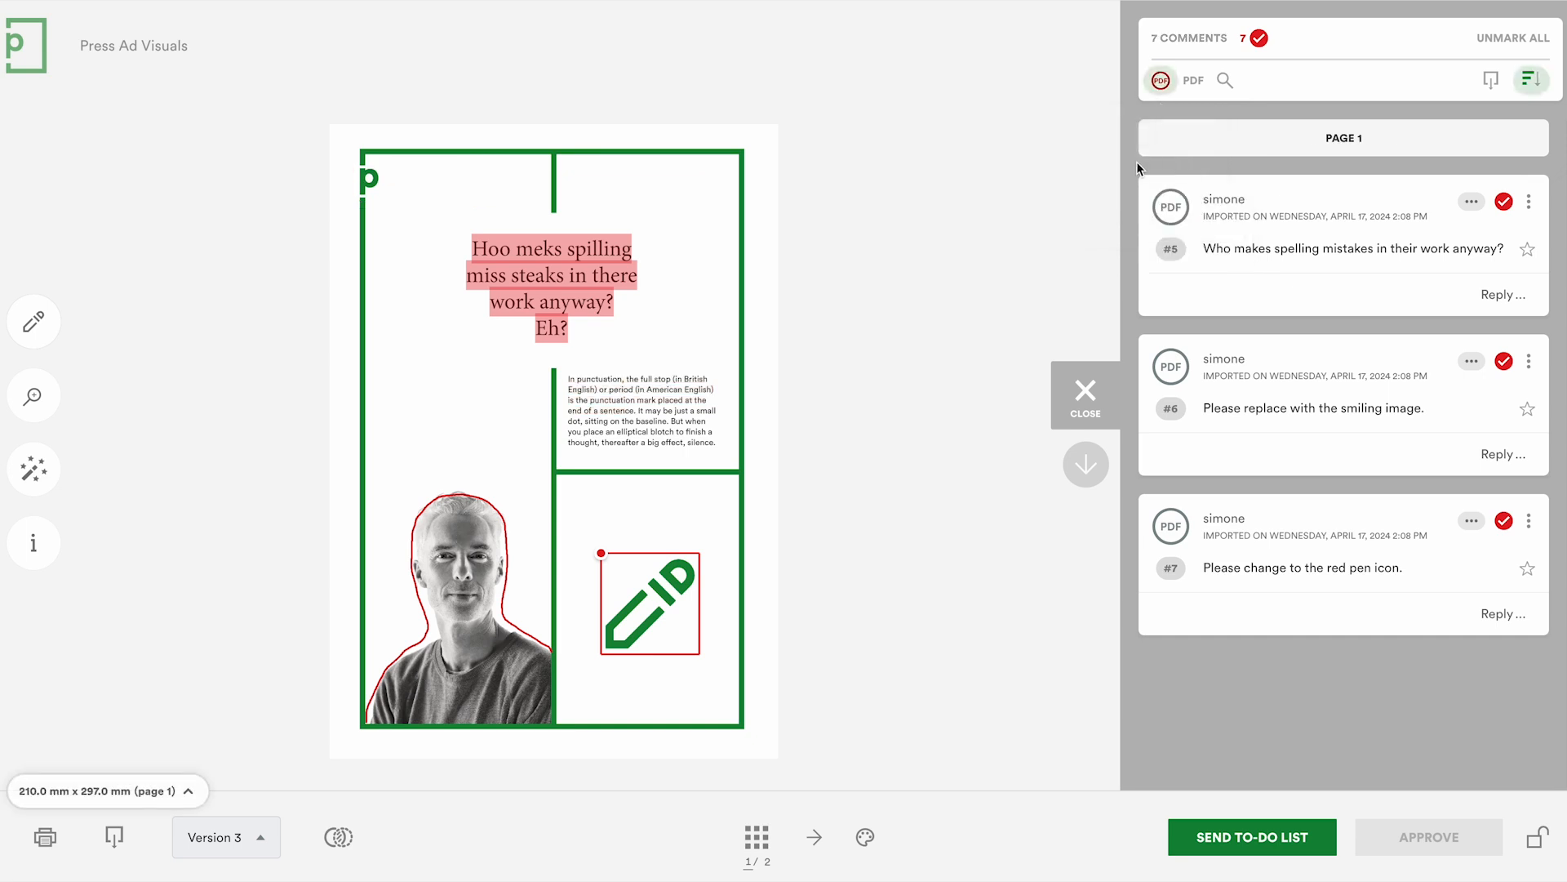